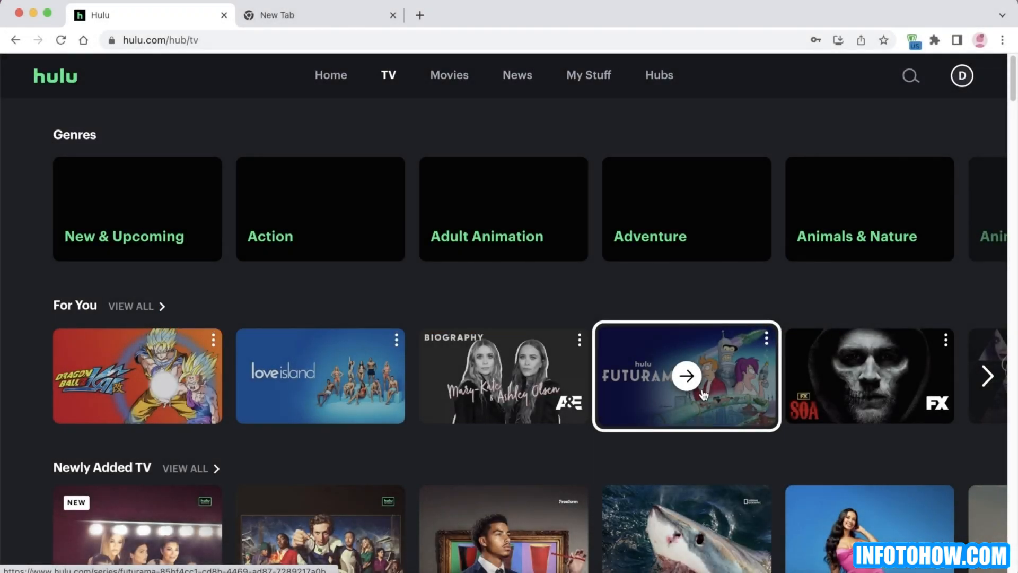
mouse_move(603, 279)
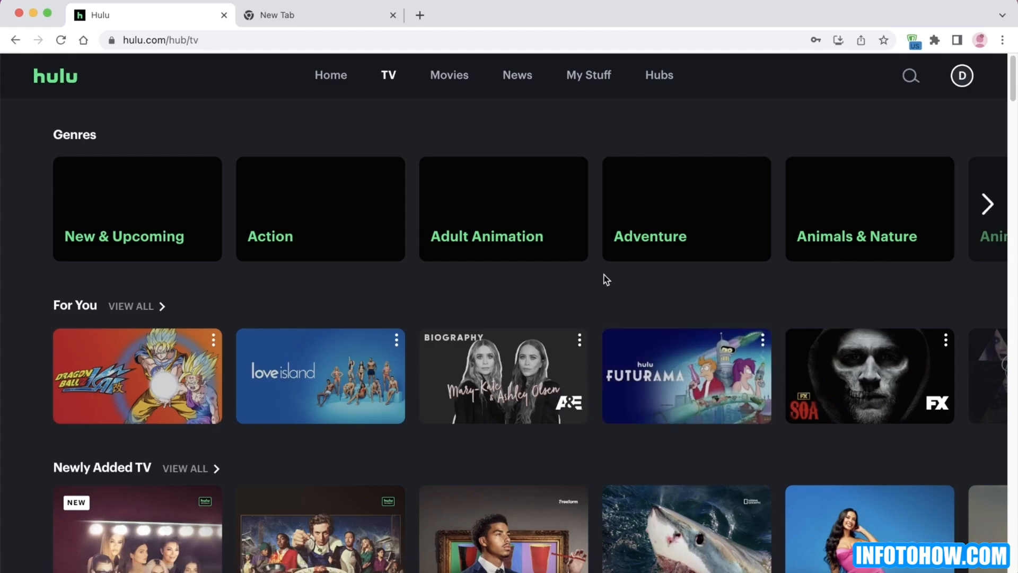
- Search 'wifi speed', start the speedtest.net run and allow the site's permission request
scroll("down", 3)
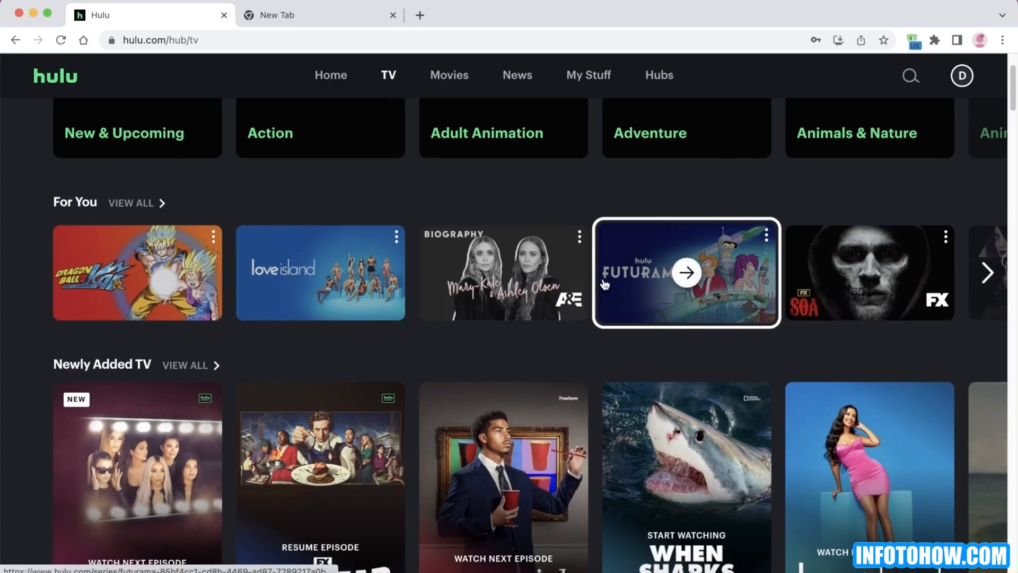
mouse_move(603, 291)
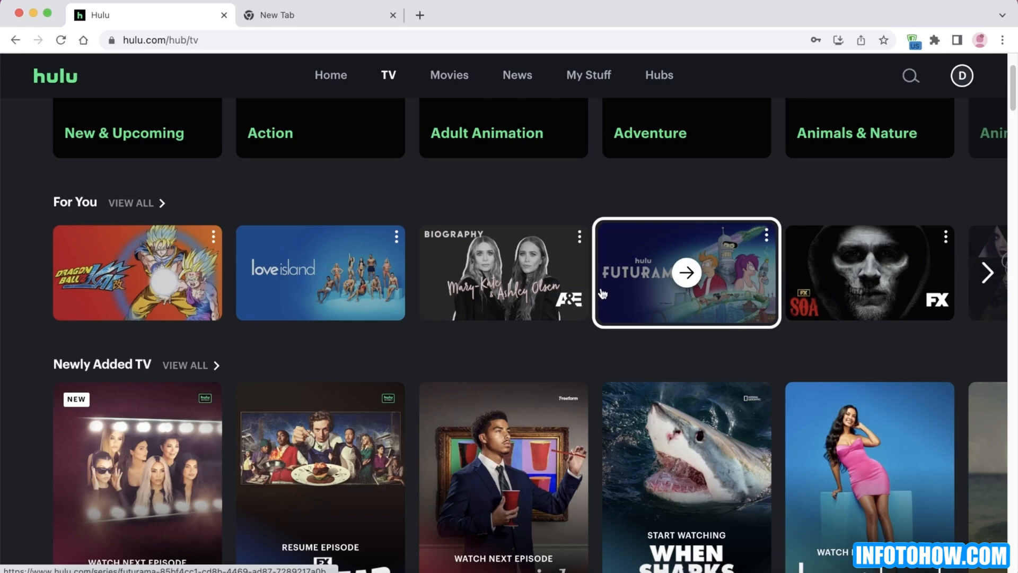
scroll("down", 3)
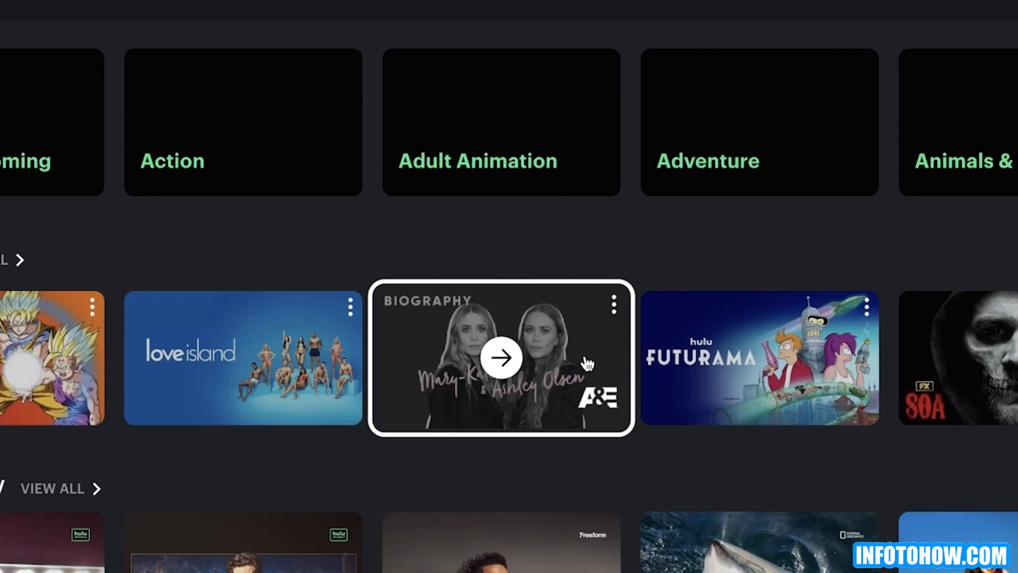
mouse_move(584, 368)
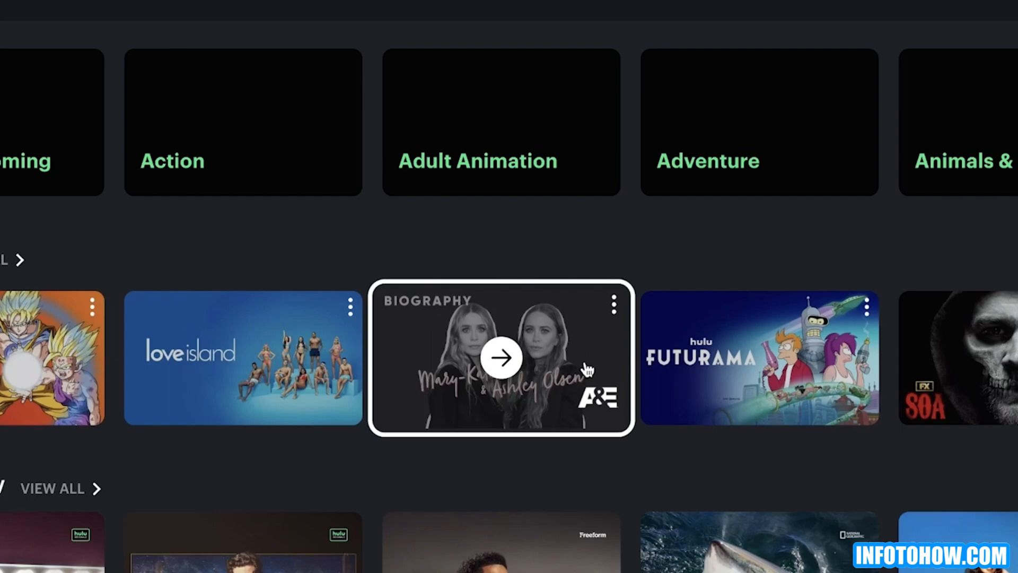
mouse_move(567, 432)
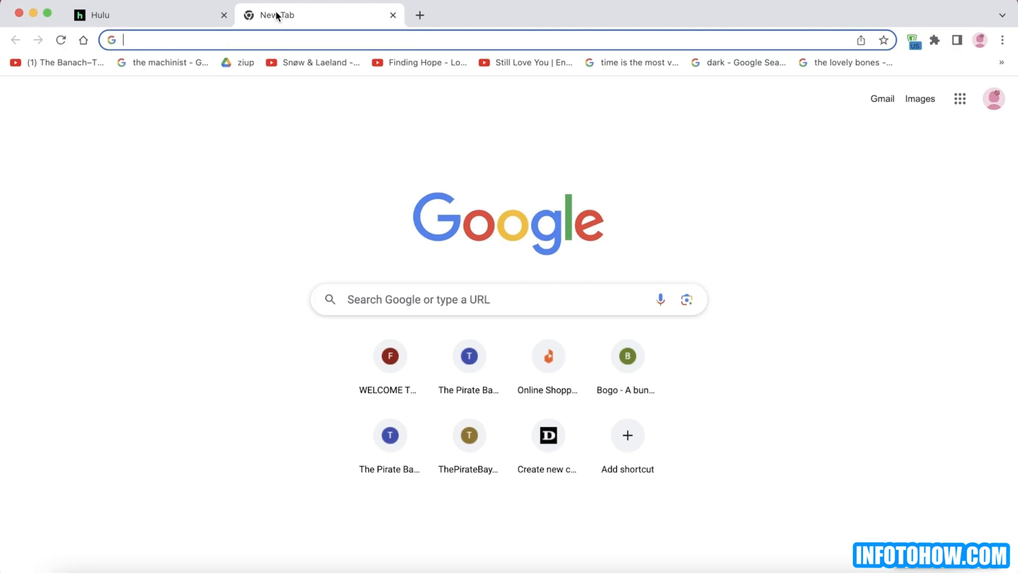
type("wifi speed")
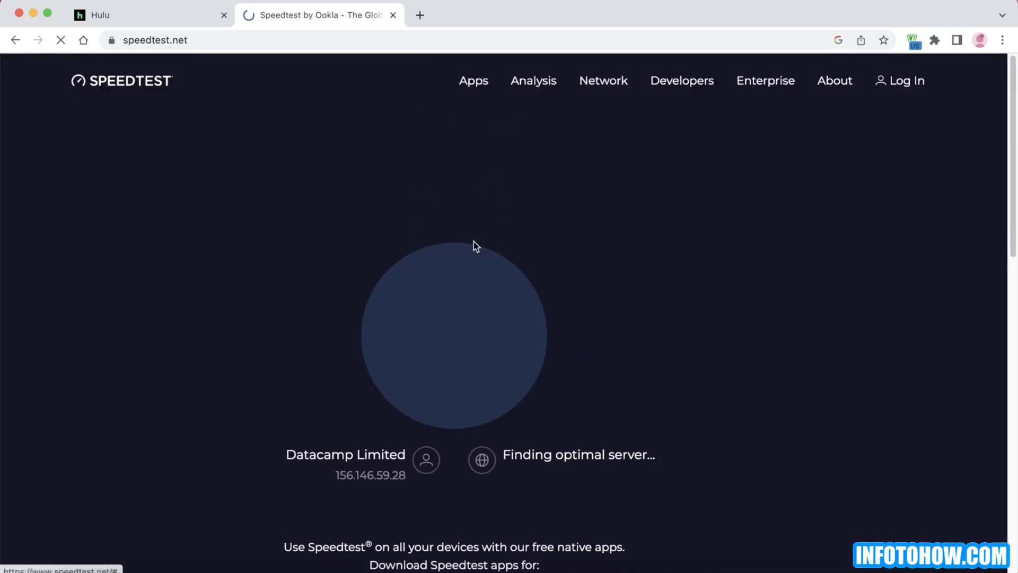
left_click(454, 337)
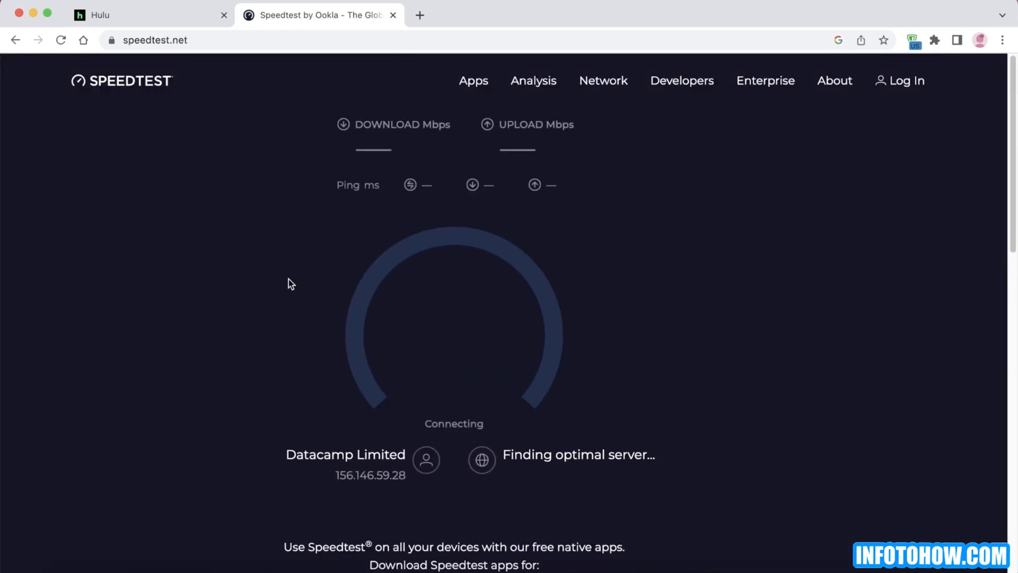
mouse_move(486, 351)
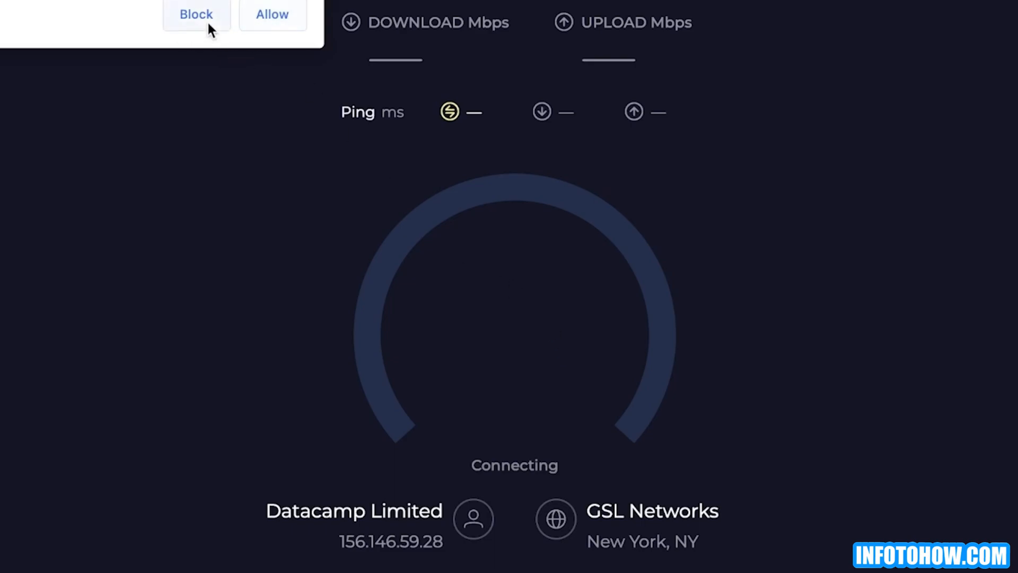
left_click(272, 14)
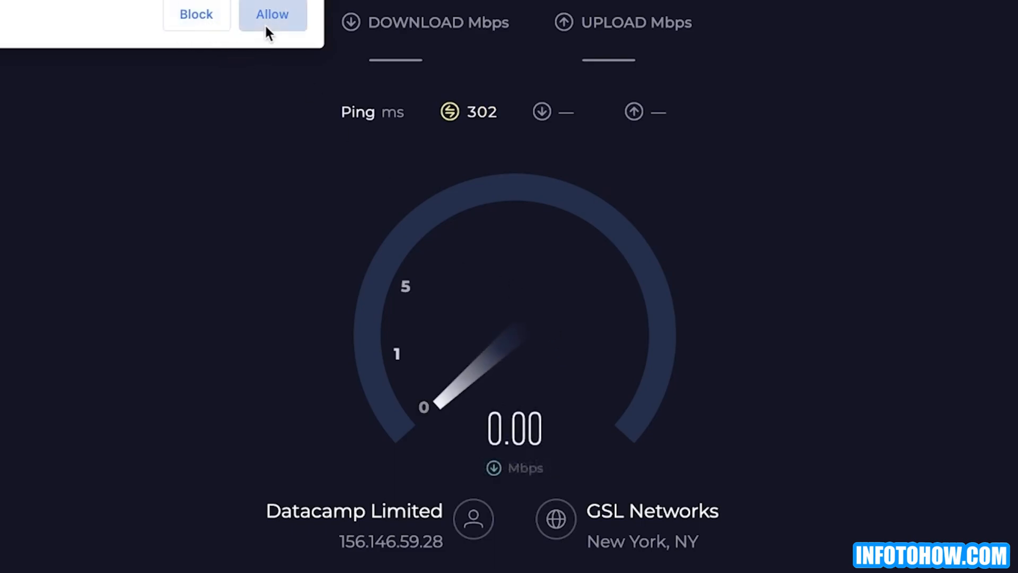
left_click(272, 14)
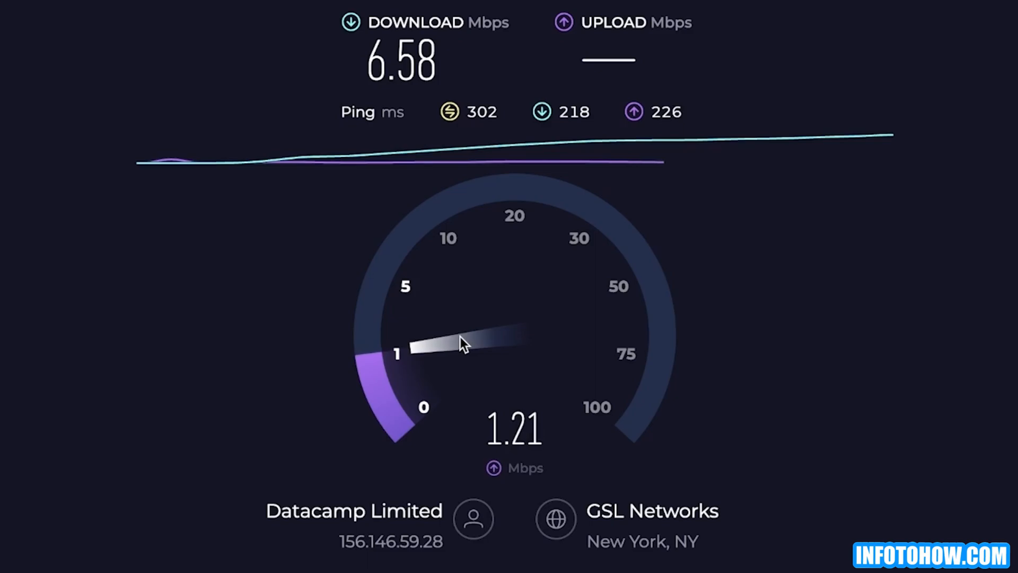
mouse_move(116, 226)
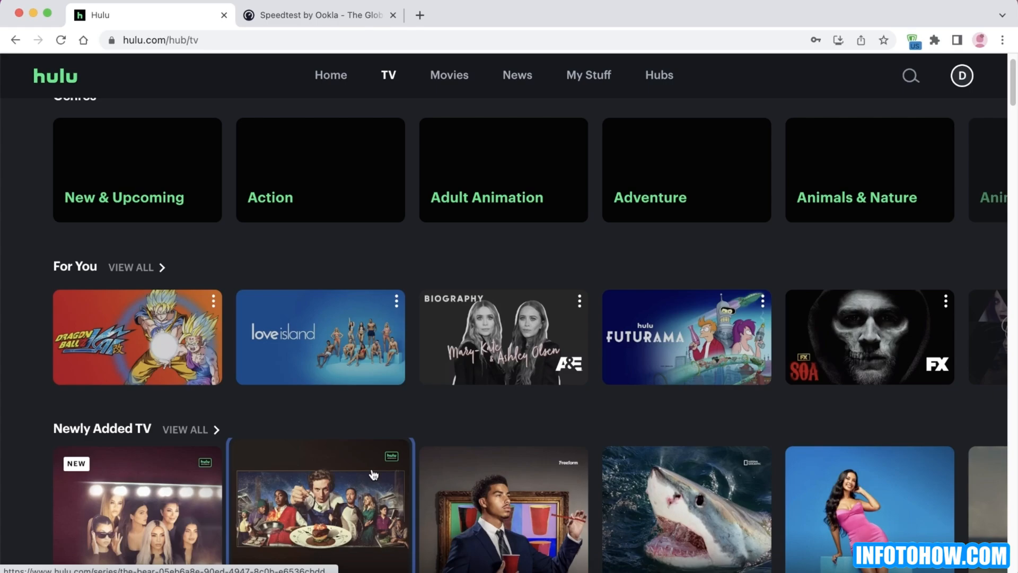
mouse_move(401, 447)
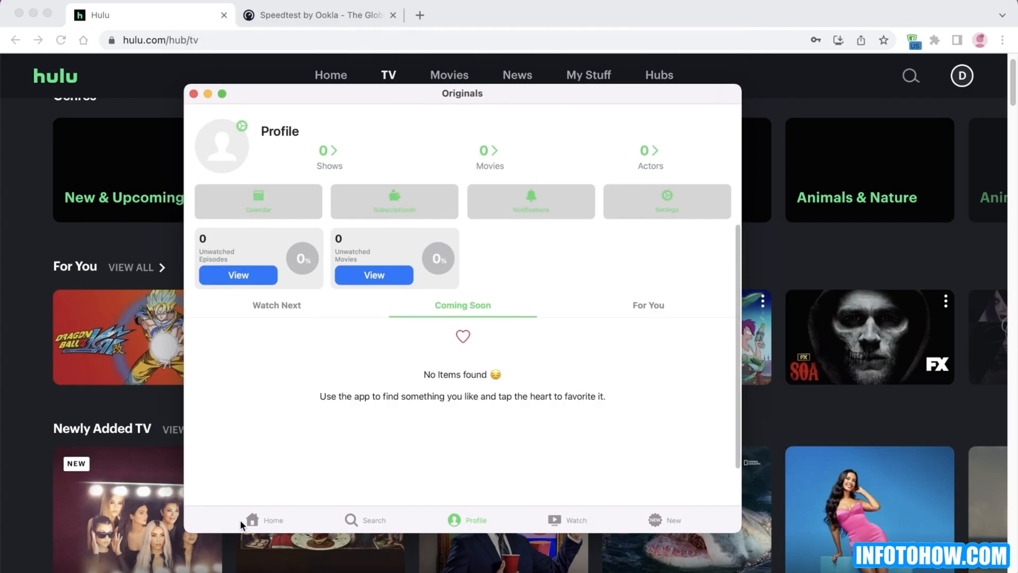
mouse_move(246, 514)
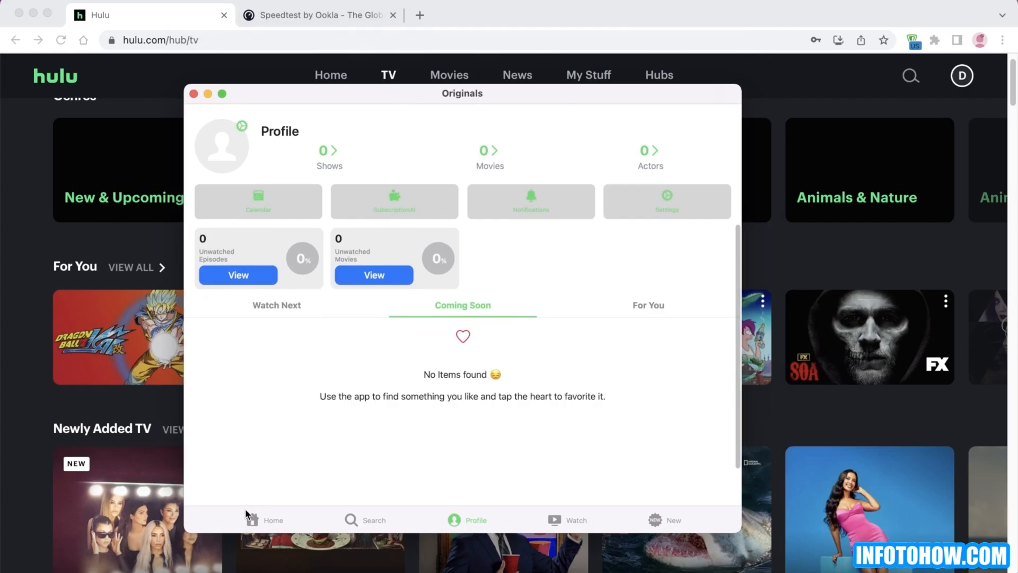
mouse_move(281, 362)
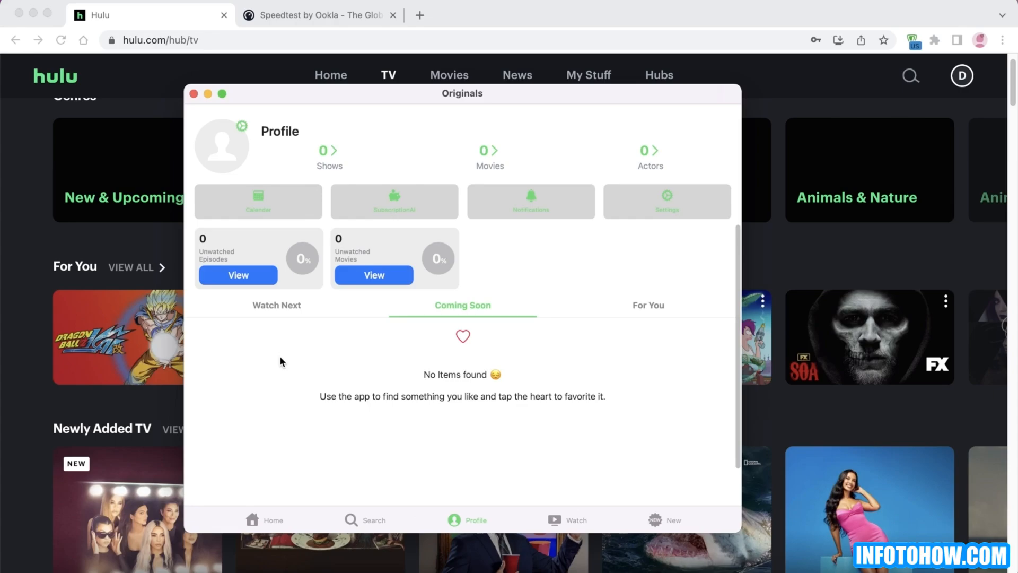
mouse_move(362, 212)
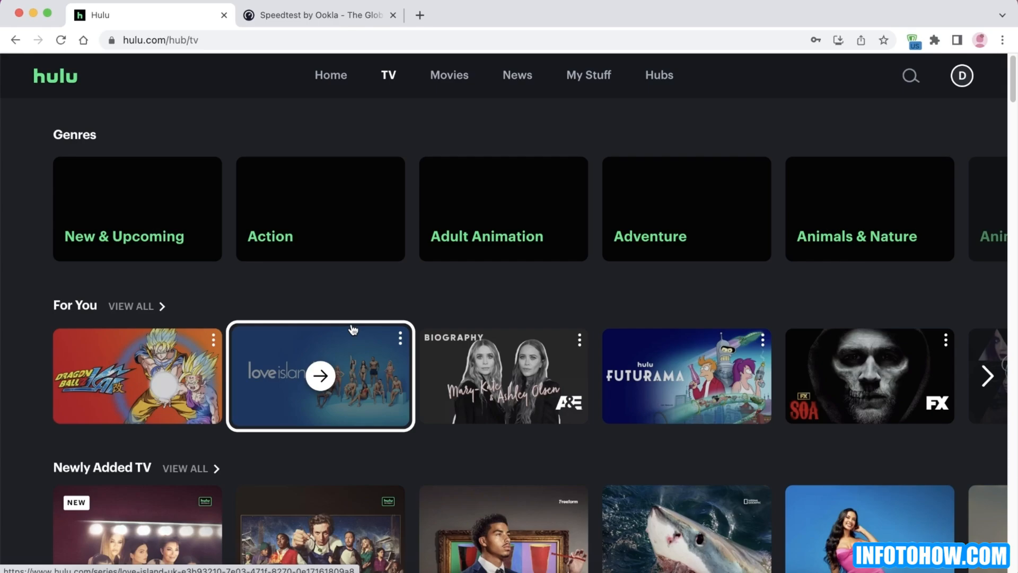
scroll("down", 3)
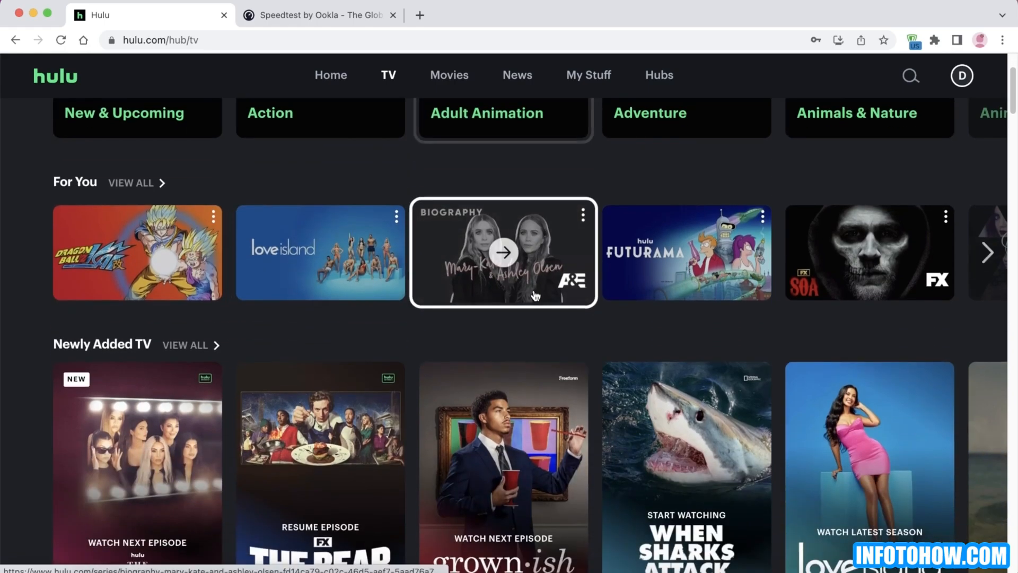
scroll("down", 3)
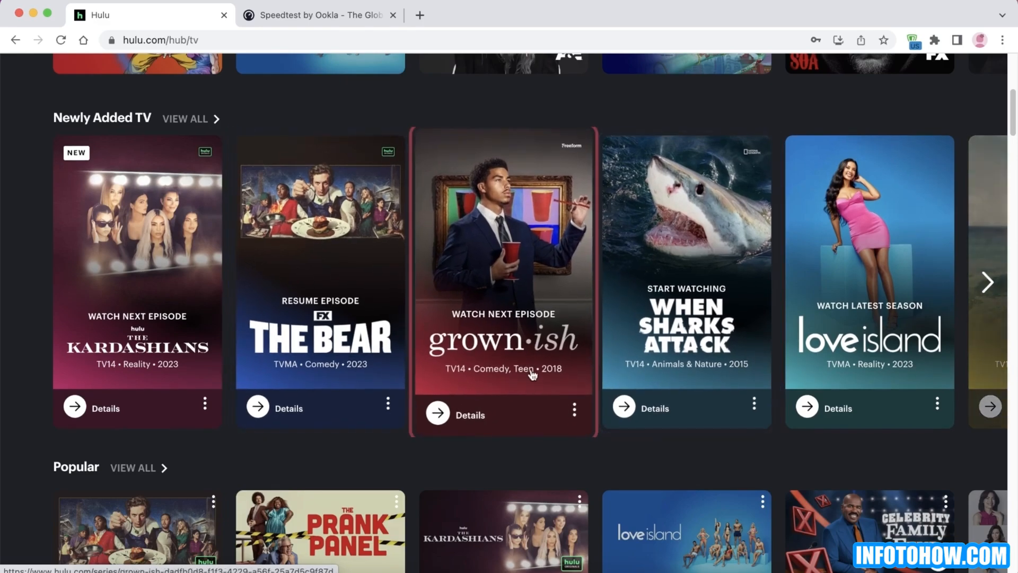
scroll("up", 3)
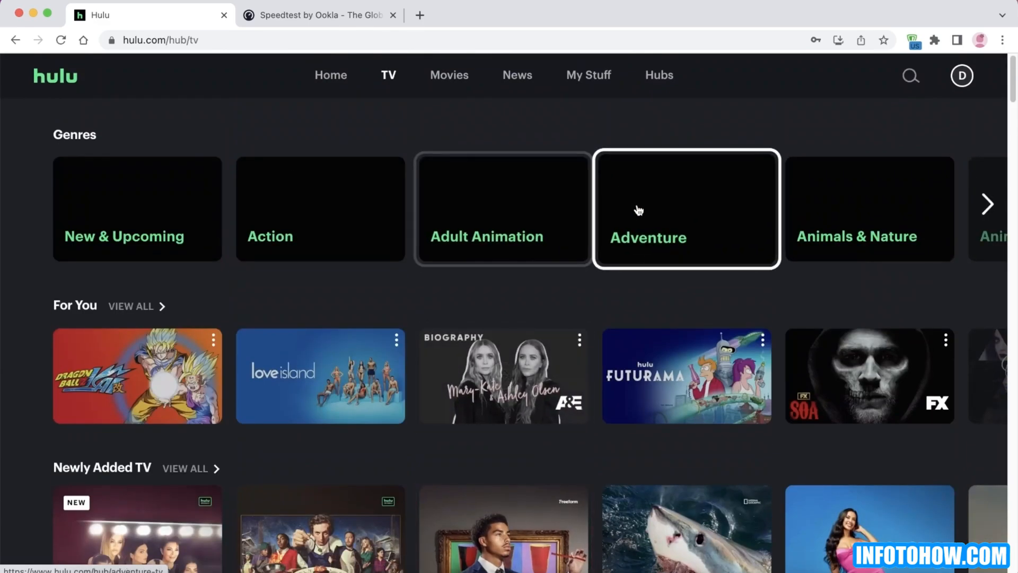
left_click(962, 75)
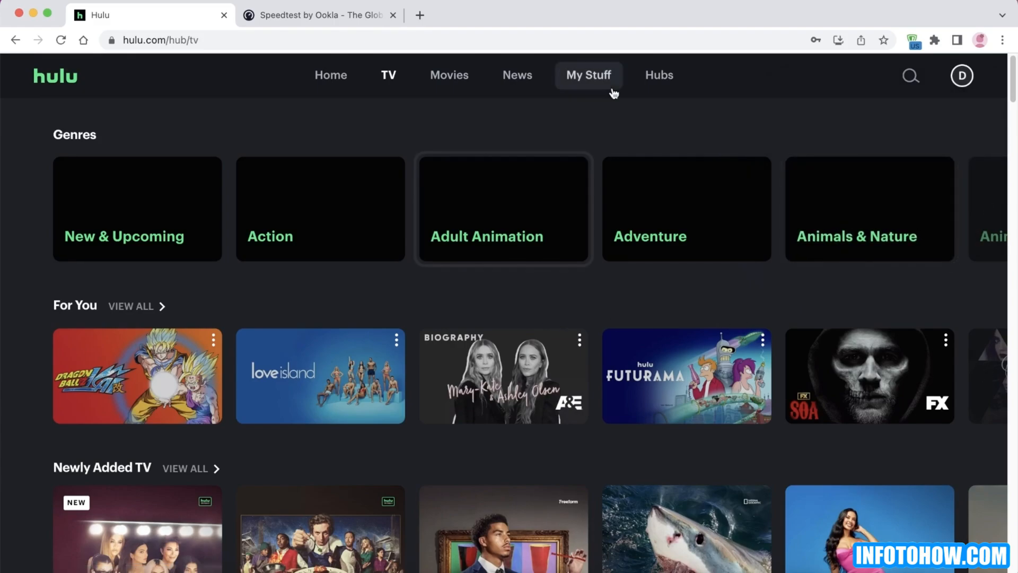
mouse_move(615, 101)
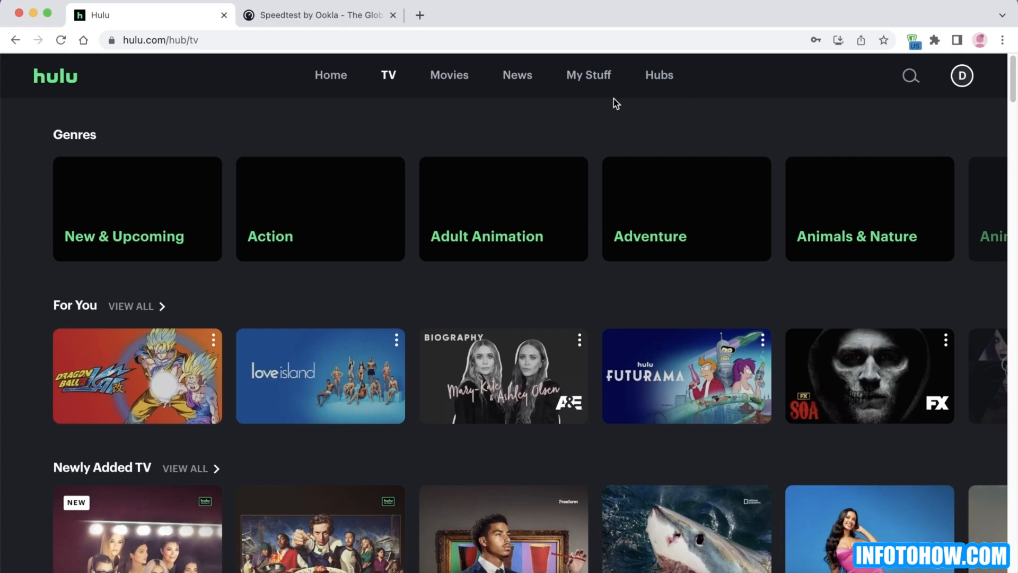
scroll("up", 3)
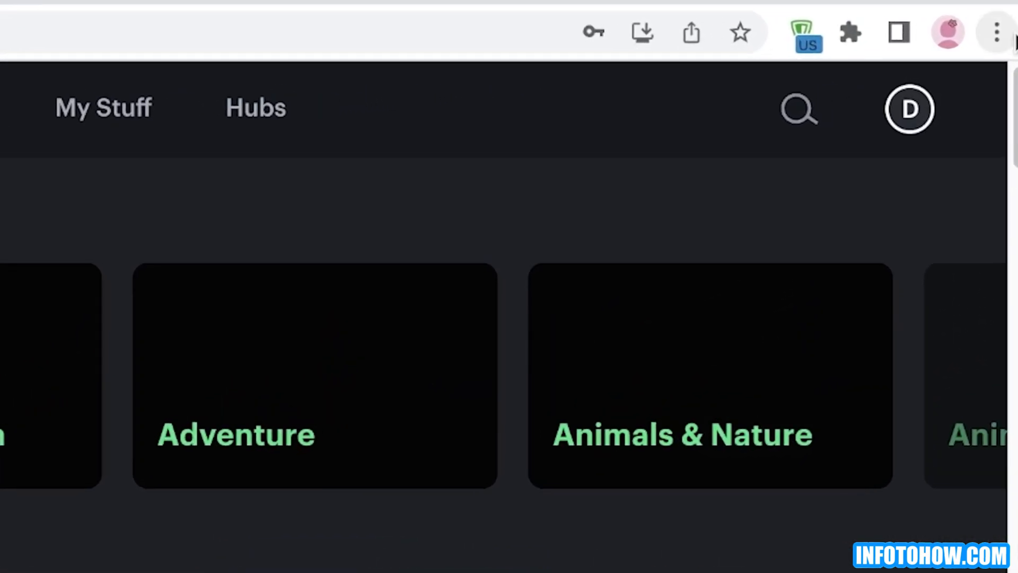
- Reach Privacy and security via Chrome's three-dot menu and Settings
left_click(996, 31)
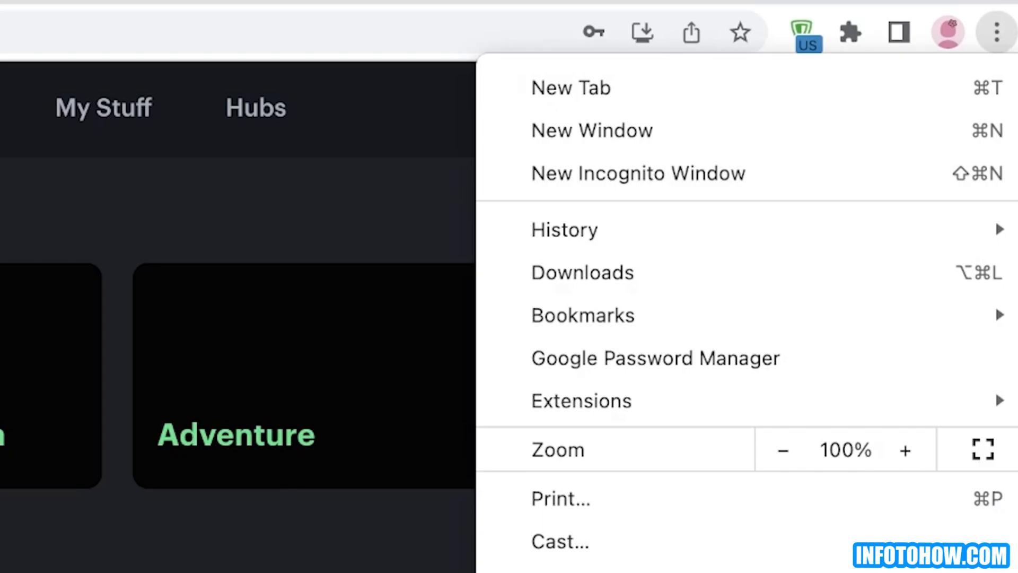
mouse_move(516, 442)
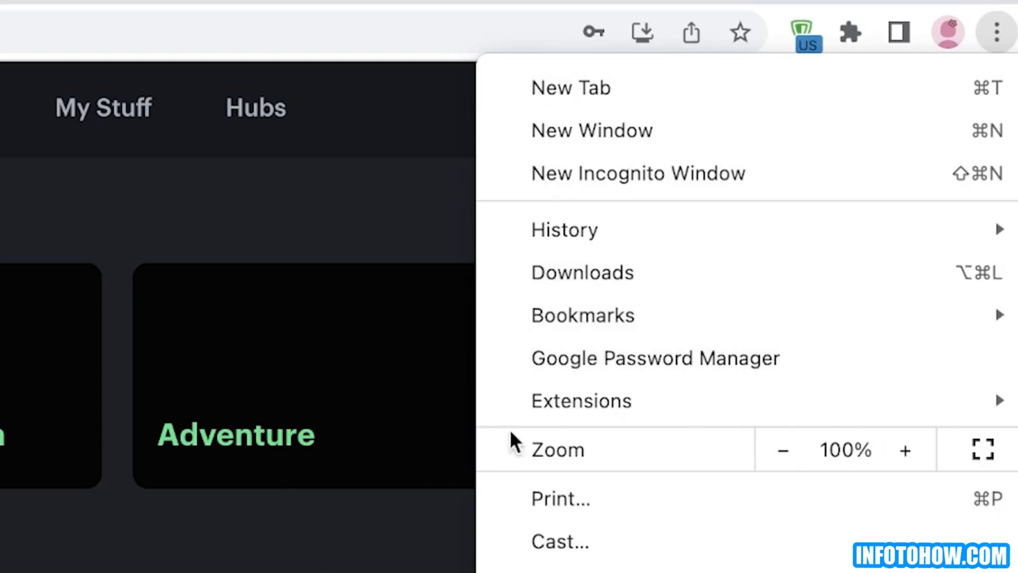
scroll("down", 3)
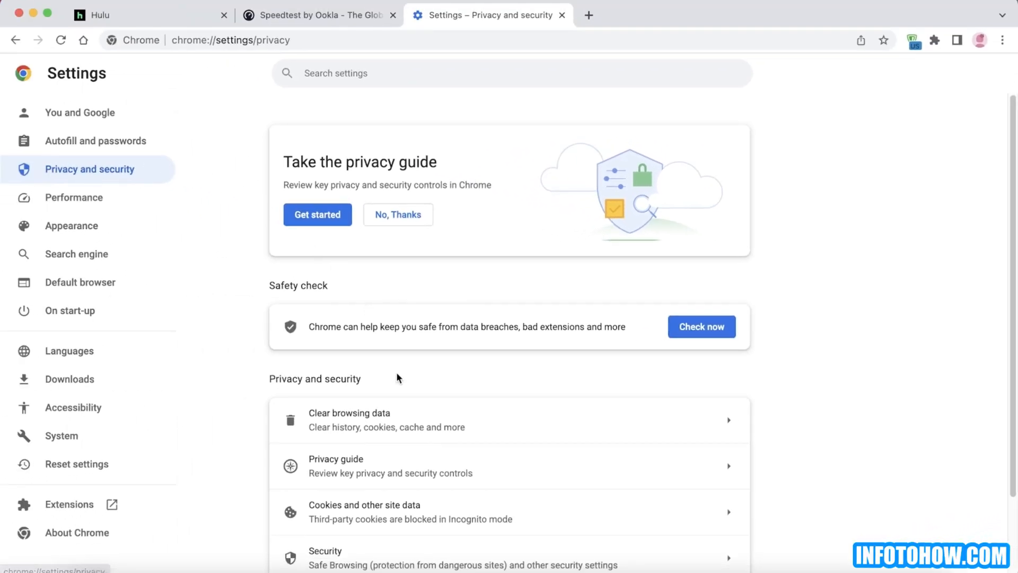
- Clear all-time cookies and cached images and files, keeping browsing and download history
left_click(349, 419)
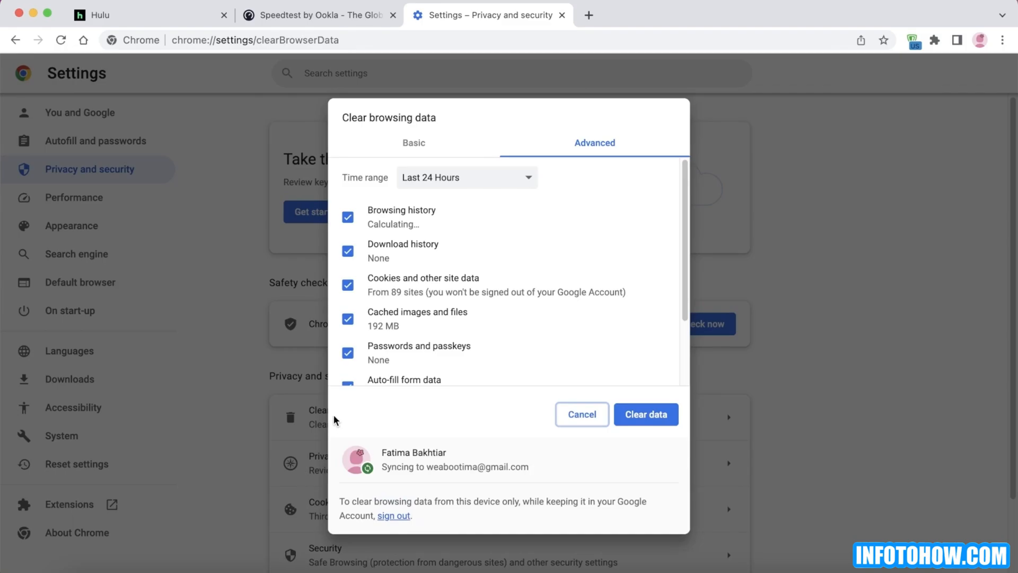
scroll("down", 3)
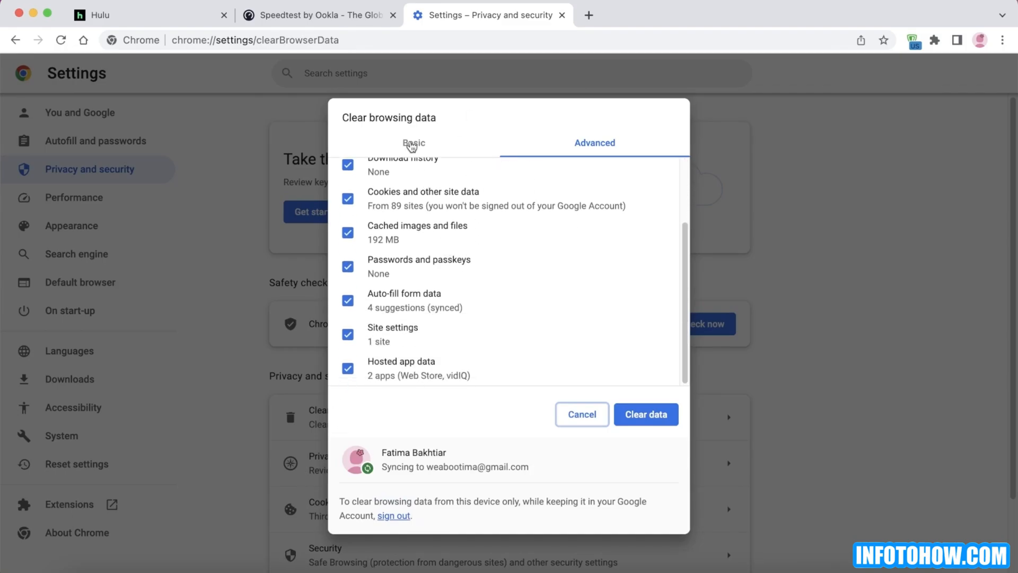
scroll("up", 3)
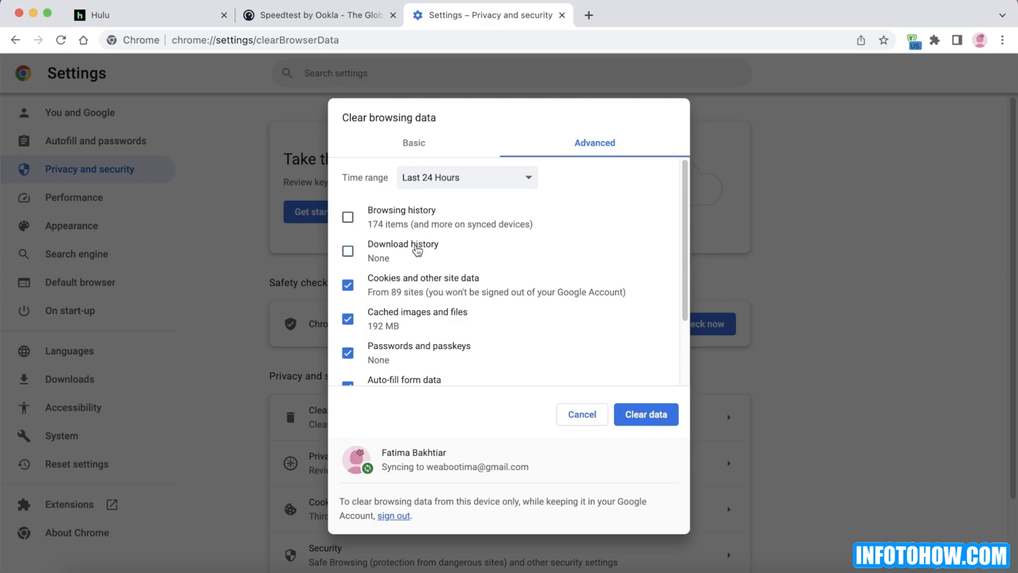
mouse_move(427, 302)
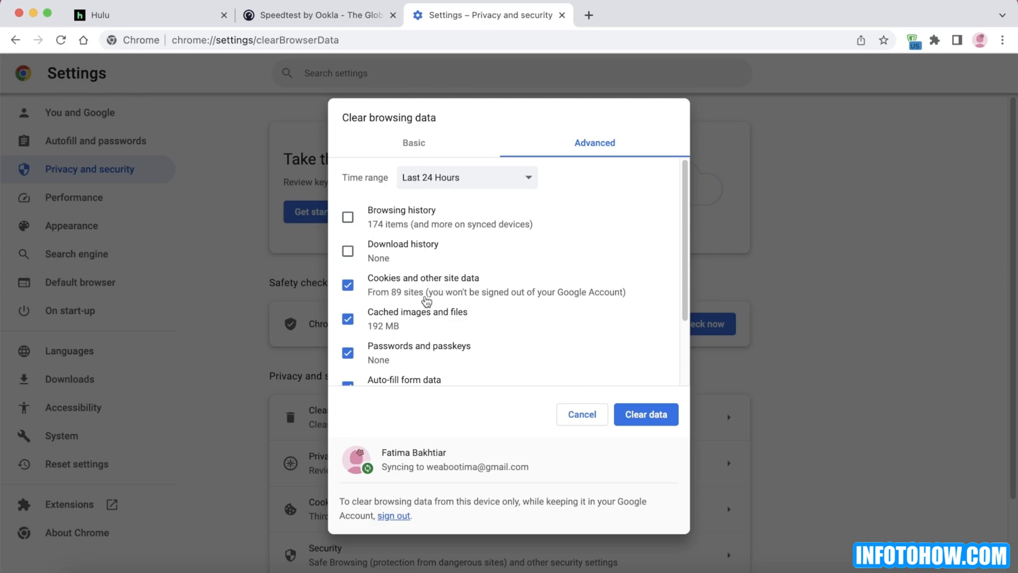
mouse_move(362, 321)
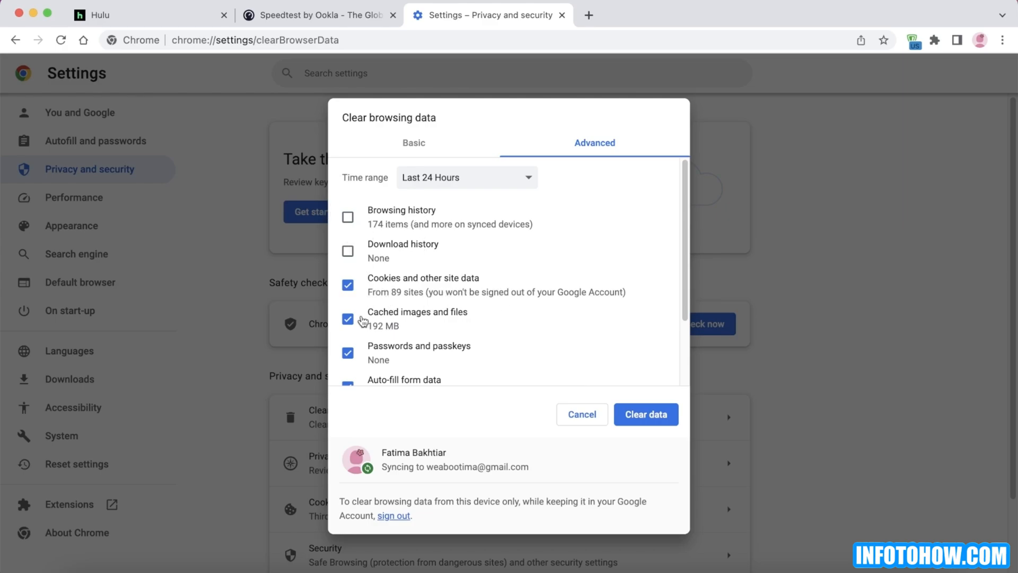
mouse_move(421, 321)
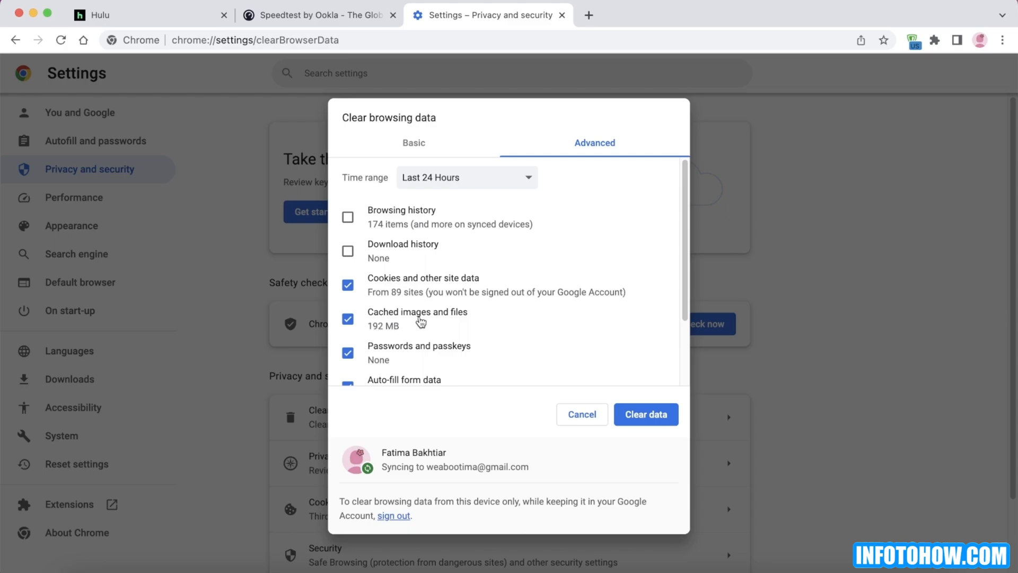
mouse_move(515, 331)
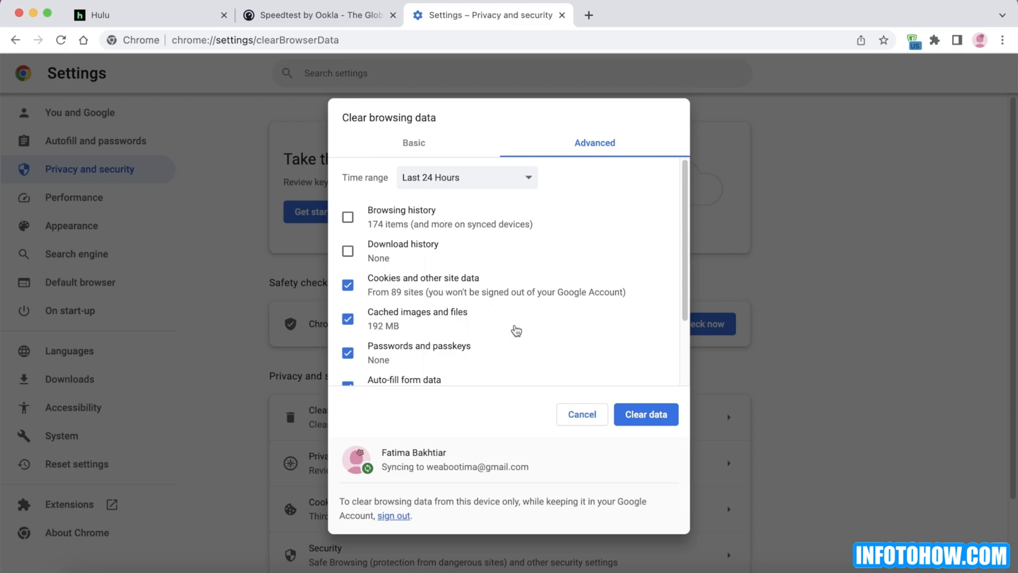
left_click(467, 177)
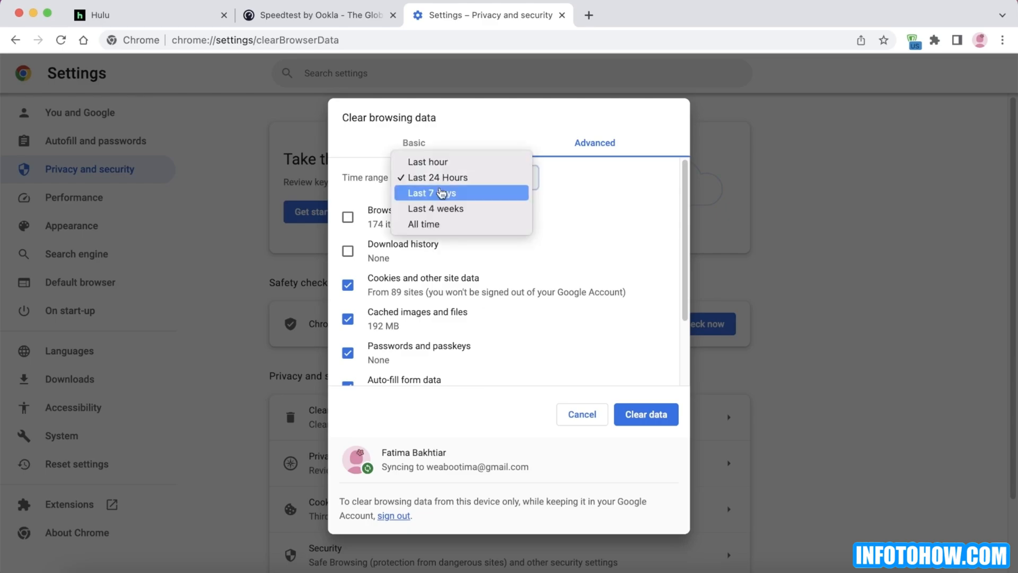
left_click(423, 224)
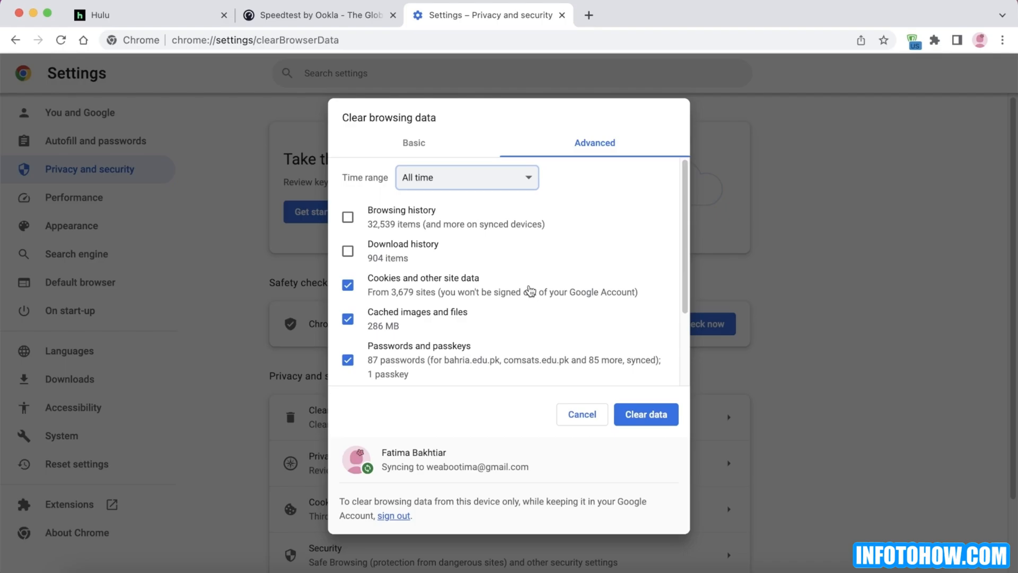
left_click(581, 414)
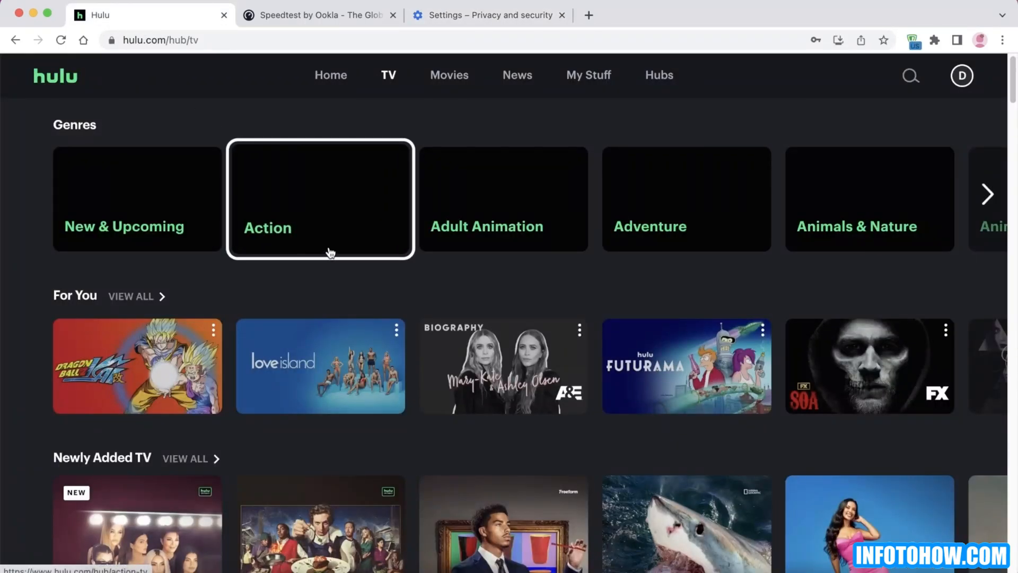
scroll("down", 3)
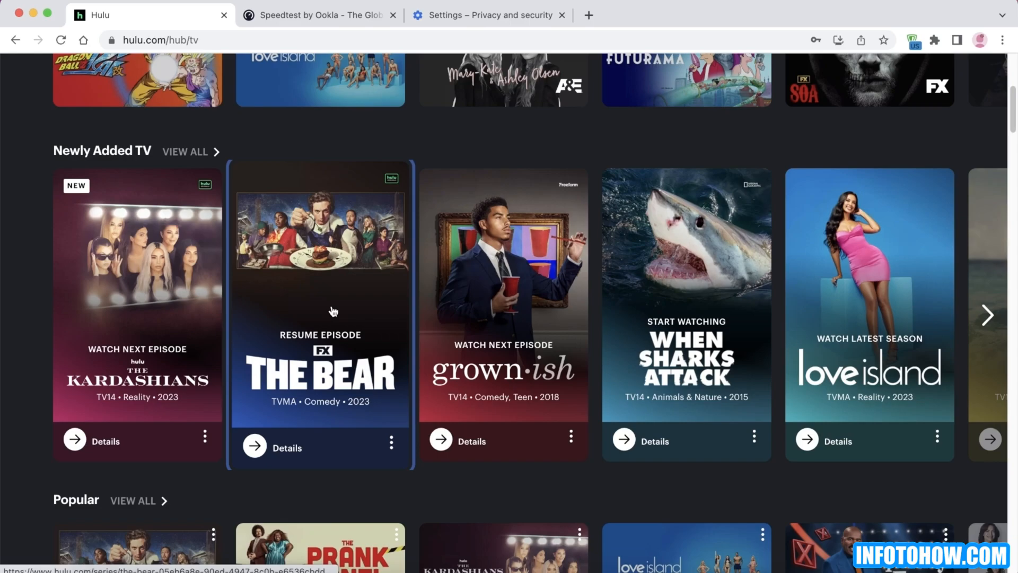
scroll("up", 3)
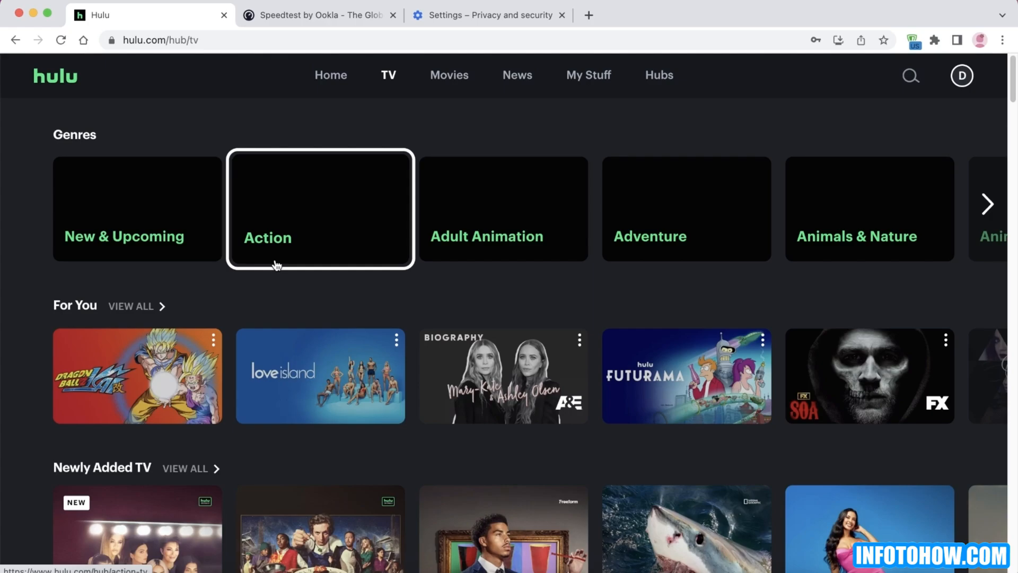
mouse_move(220, 235)
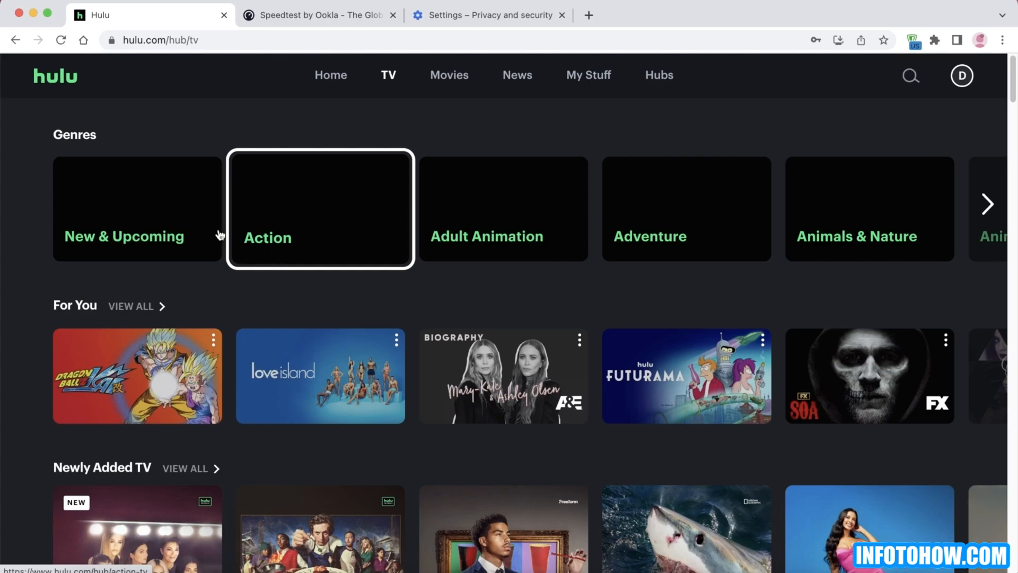
left_click(10, 3)
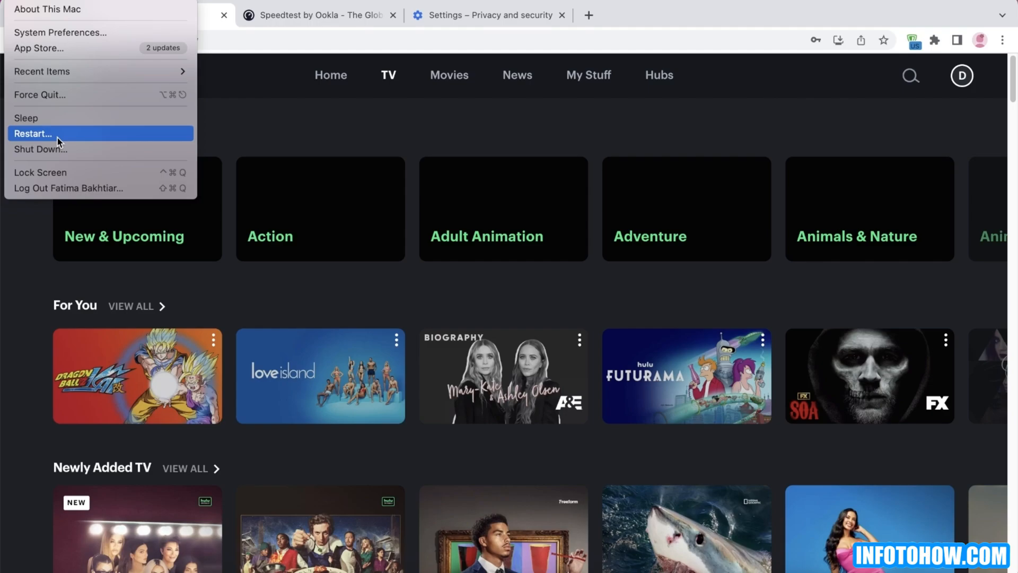
mouse_move(264, 110)
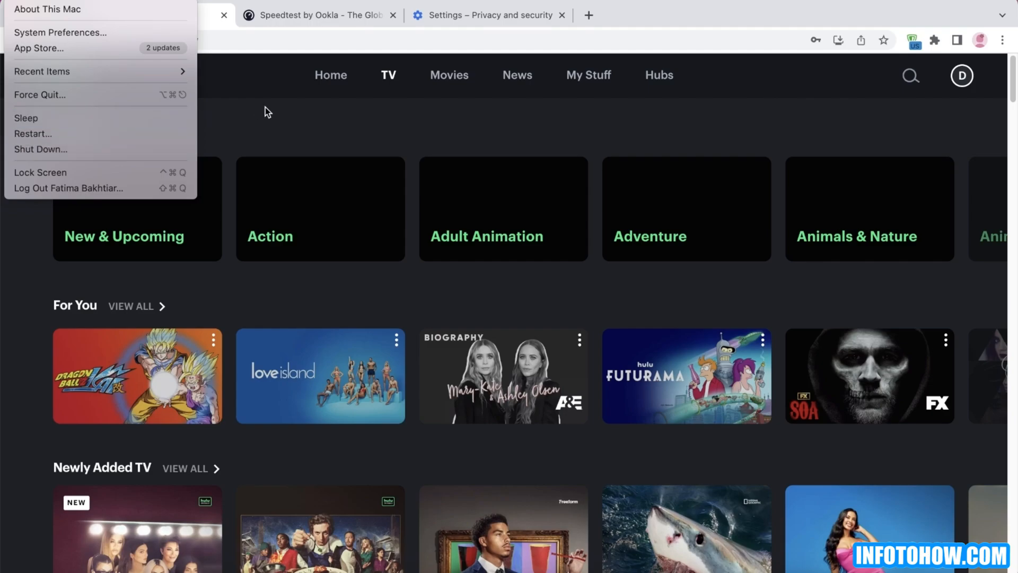
left_click(266, 112)
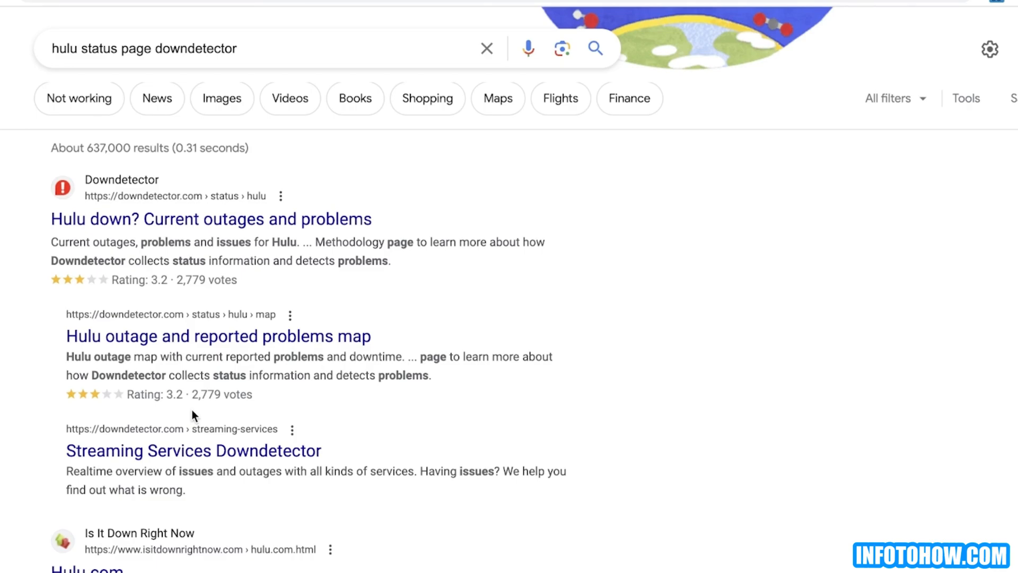
- Open the isitdownrightnow.com Hulu.com result from the Google search
left_click(138, 532)
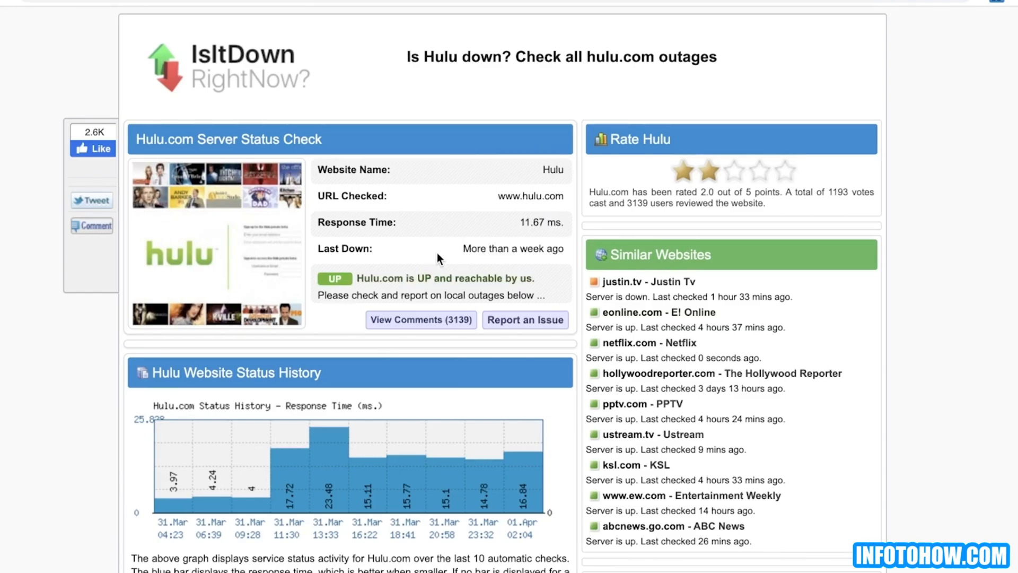
mouse_move(336, 252)
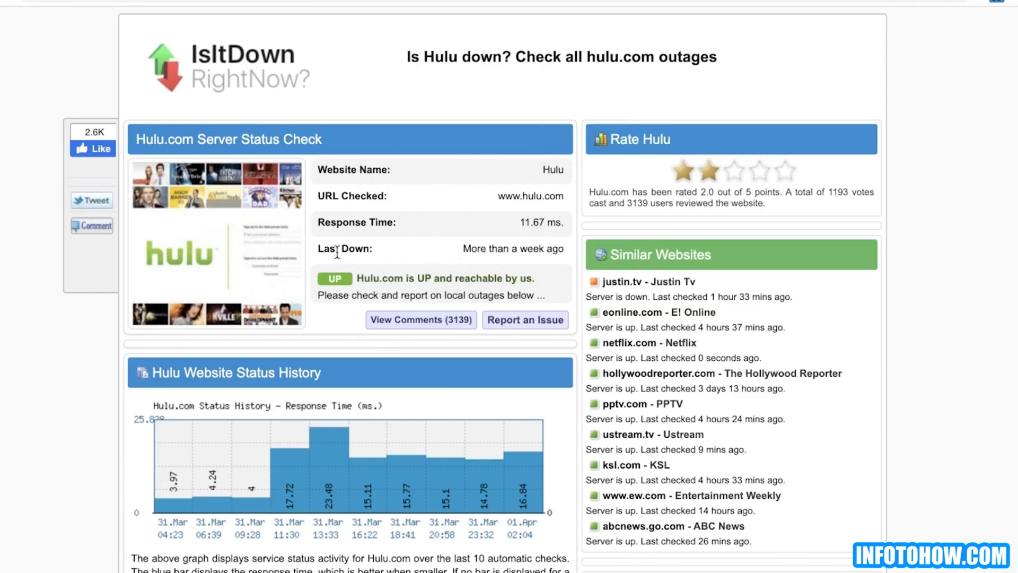
mouse_move(472, 252)
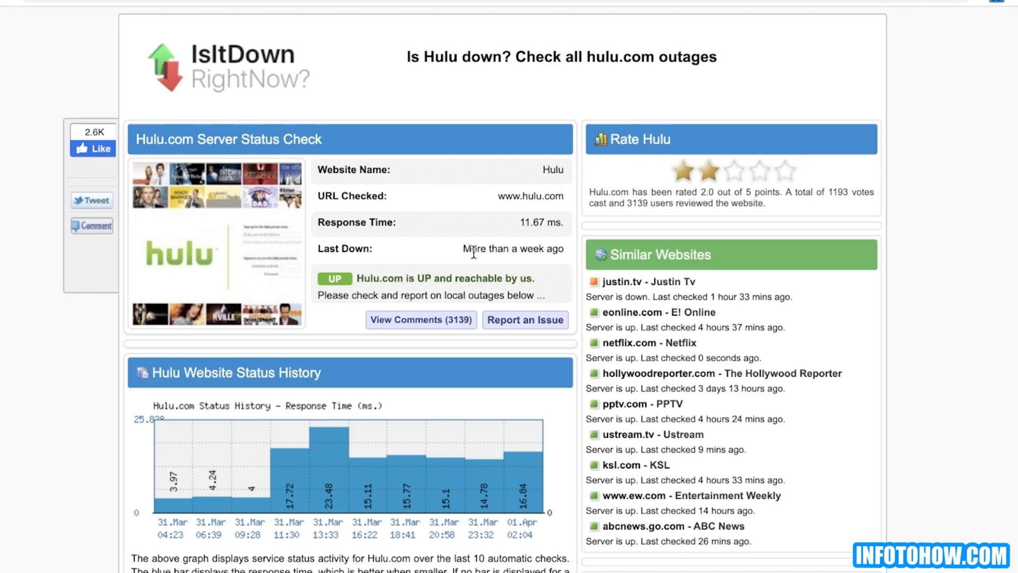
mouse_move(263, 112)
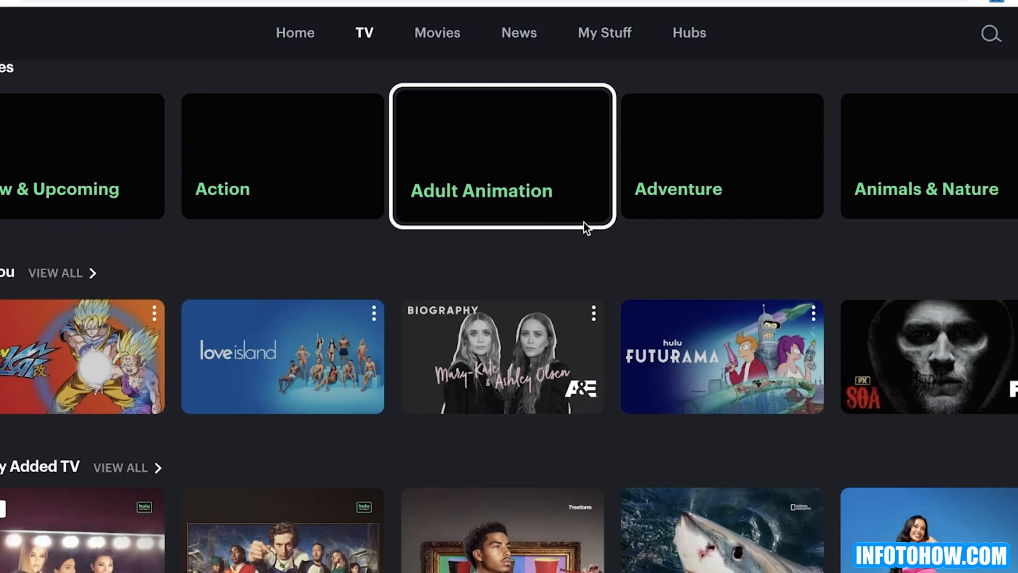
mouse_move(547, 260)
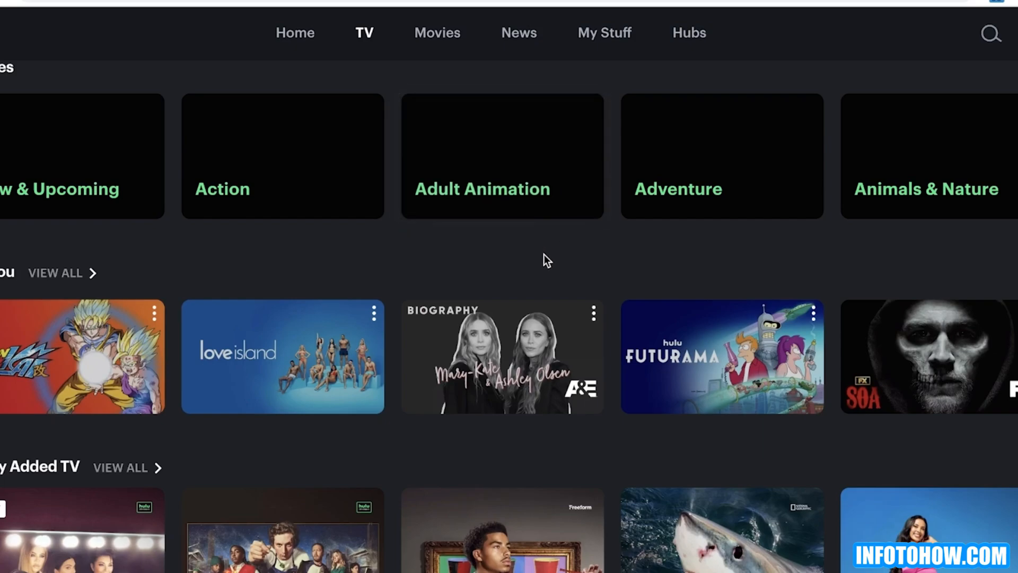